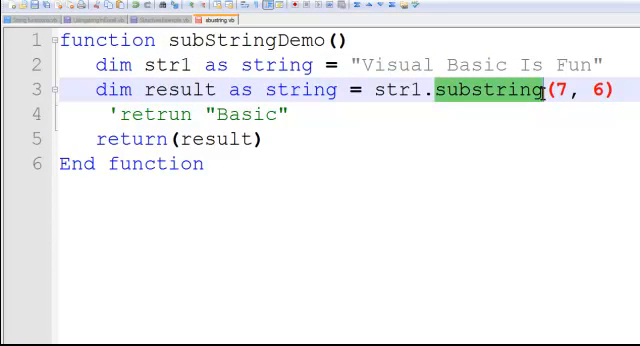
pyautogui.moveTo(528, 108)
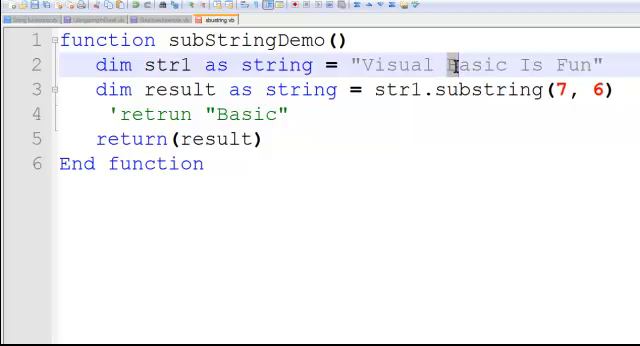
pyautogui.moveTo(448, 66)
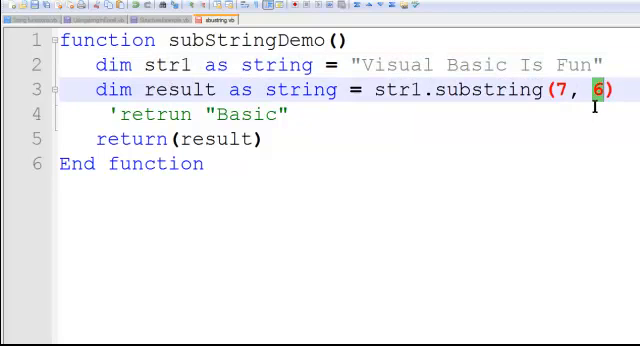
# Step: Select the str1 names string and the fpos parameter so Substring's first argument matches fpos
pyautogui.write('5)')
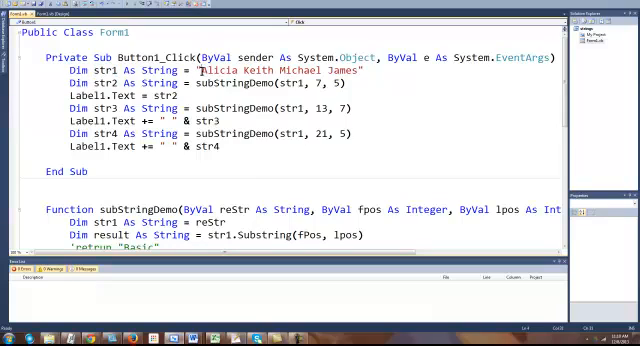
pyautogui.doubleClick(280, 68)
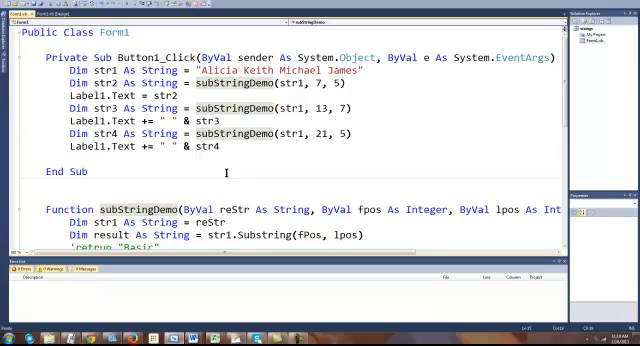
pyautogui.scroll(-3)
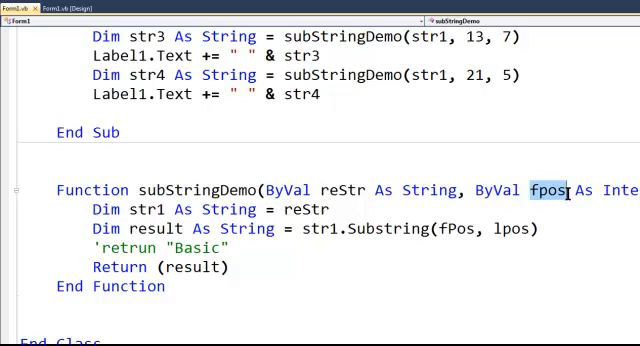
pyautogui.doubleClick(512, 228)
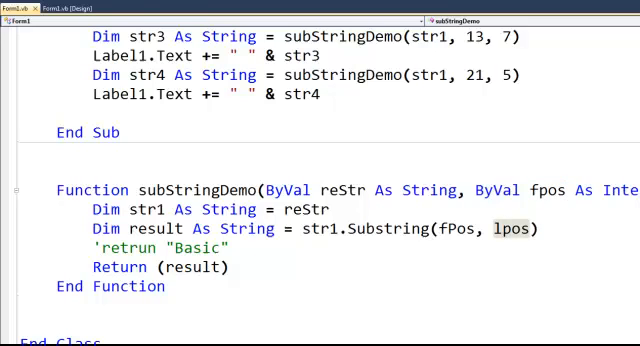
pyautogui.scroll(-3)
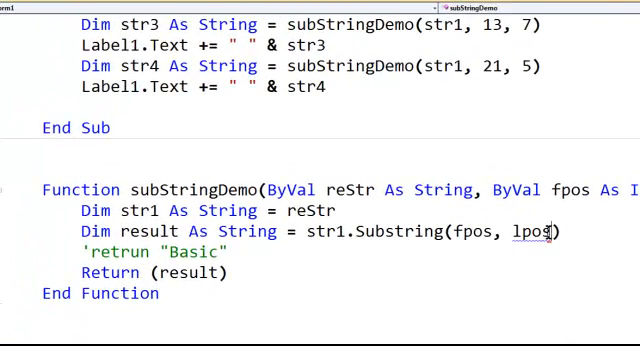
# Step: Replace lpos with numOfChars as the Substring length argument, then select reStr in the str1 assignment
pyautogui.doubleClick(532, 232)
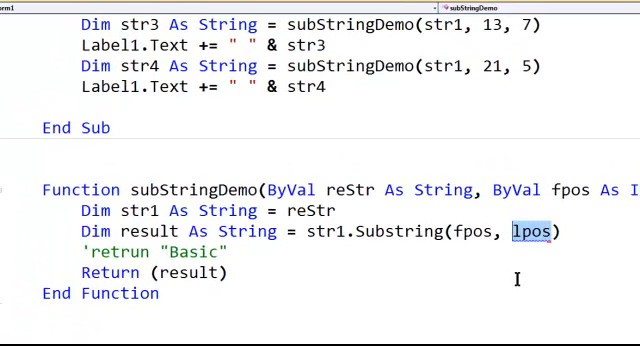
pyautogui.write('num')
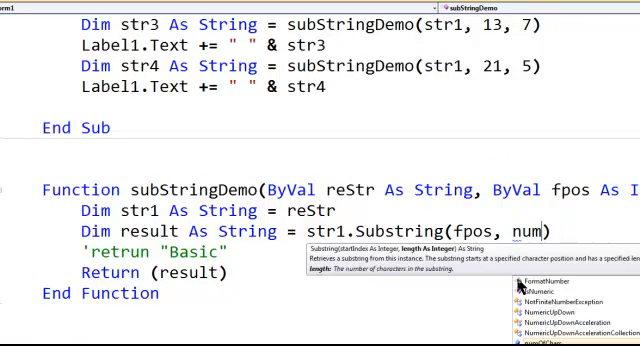
pyautogui.write('OfChars')
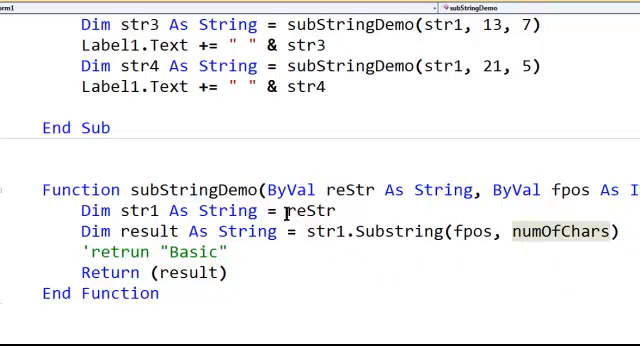
pyautogui.doubleClick(348, 190)
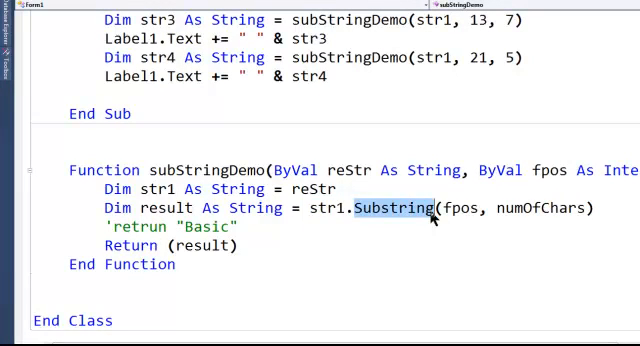
# Step: Check the fpos and numOfChars arguments of Substring against the substringDemo signature
pyautogui.click(456, 208)
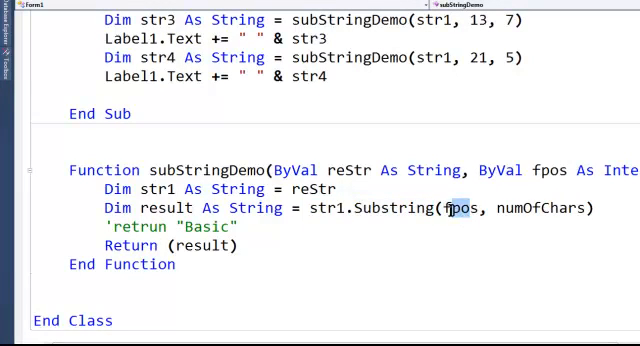
pyautogui.doubleClick(464, 208)
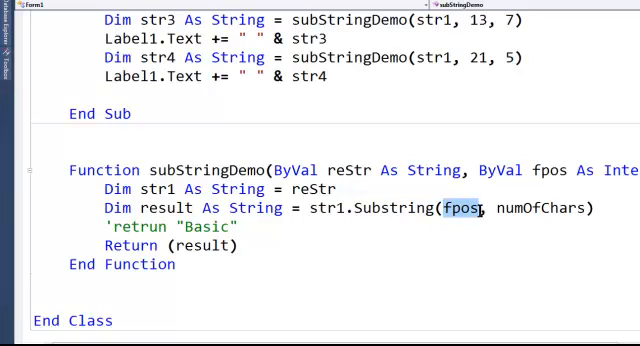
pyautogui.doubleClick(542, 208)
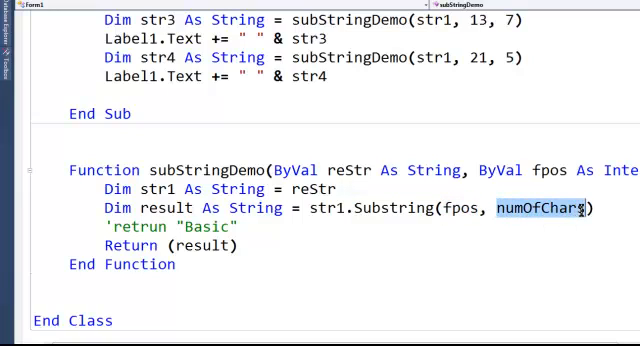
pyautogui.moveTo(236, 228)
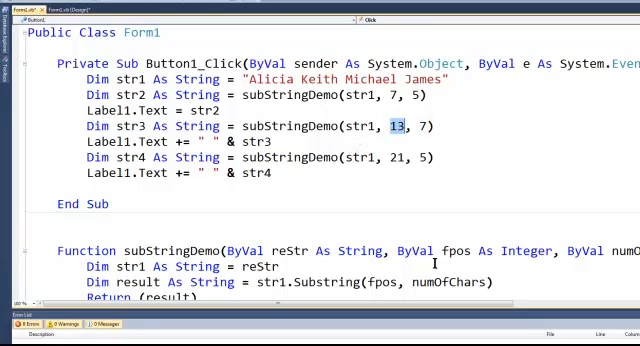
pyautogui.doubleClick(456, 248)
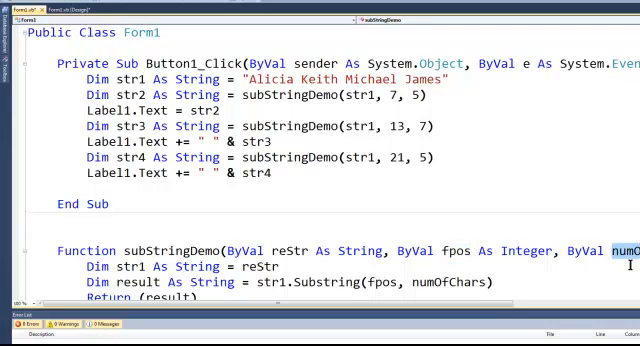
pyautogui.doubleClick(356, 76)
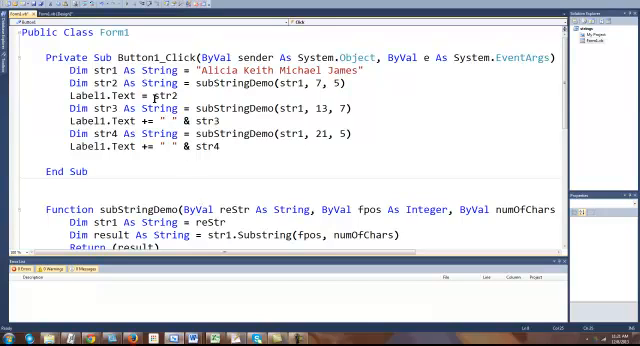
pyautogui.doubleClick(164, 98)
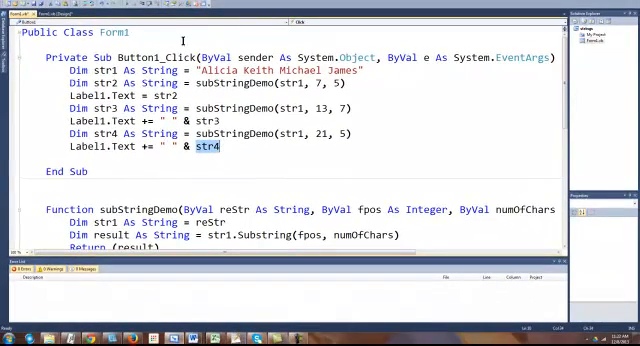
pyautogui.scroll(-3)
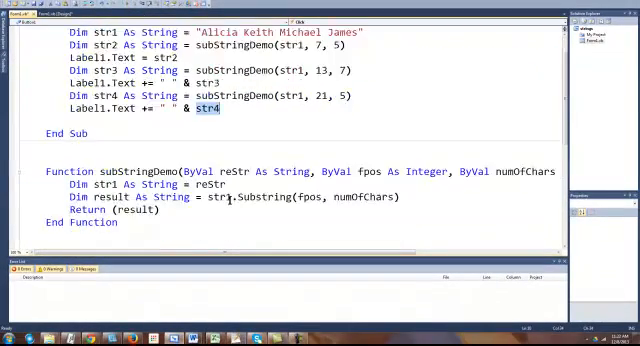
pyautogui.scroll(-3)
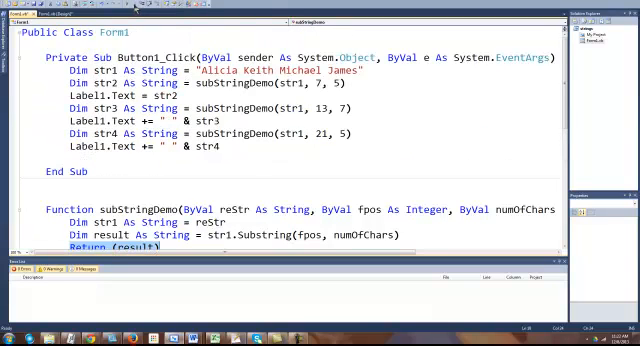
pyautogui.moveTo(194, 80)
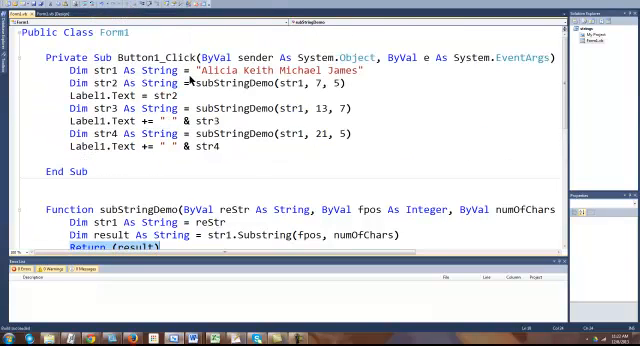